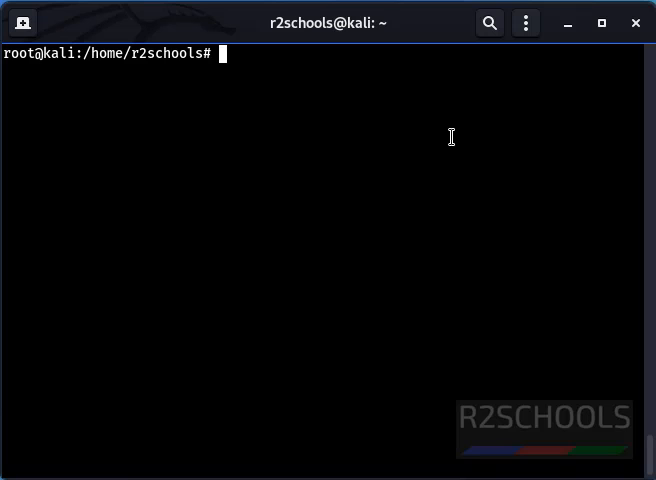
Step: Run apt-get update and wget mysql-apt-config_0.8.15-1_all.deb from dev.mysql.com
text(apt-)
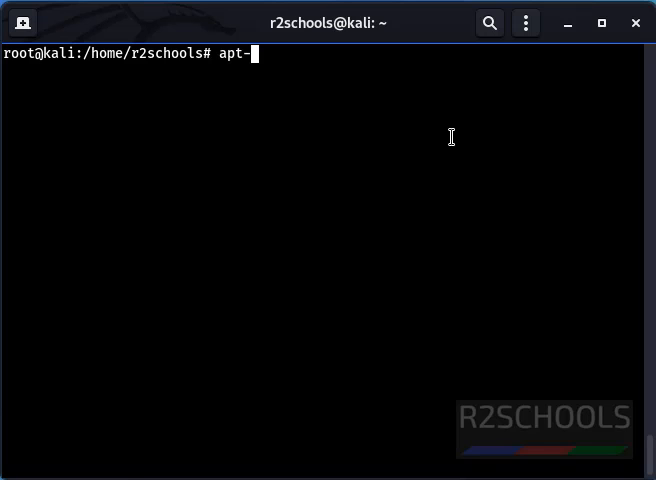
text(get upda)
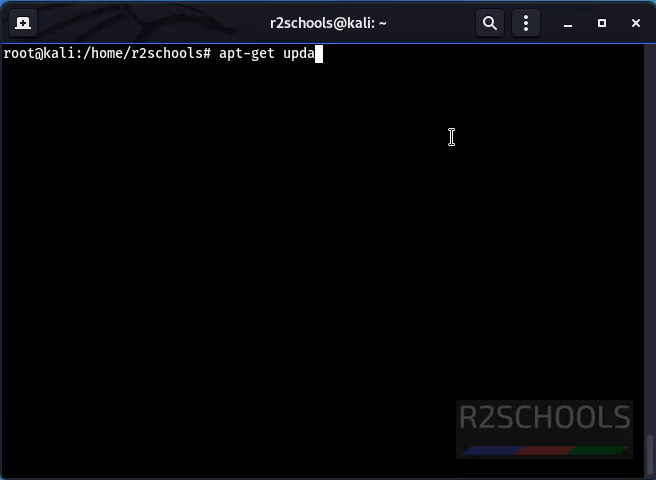
key(Return)
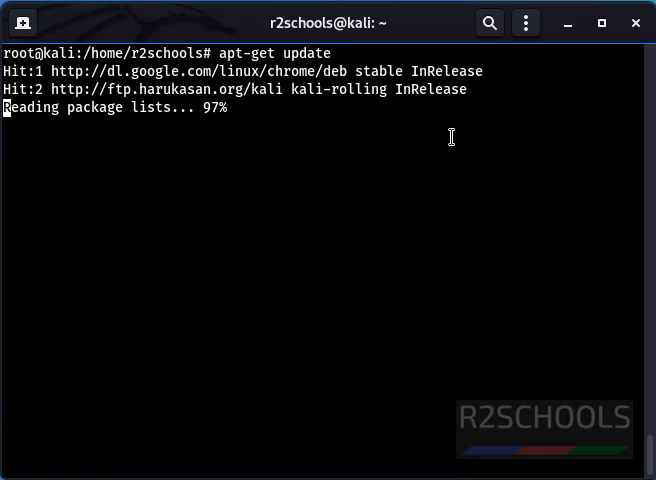
text(wget https://dev.mysql.com/get/mysql-apt-config_0.8.15-1_all.deb)
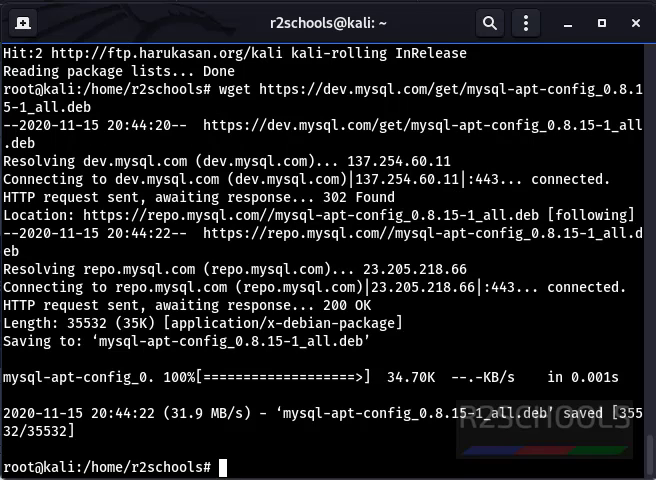
mouse_move(275, 448)
text(sudo dpkg -i mysql-apt-config_0.8.15-1_all.deb)
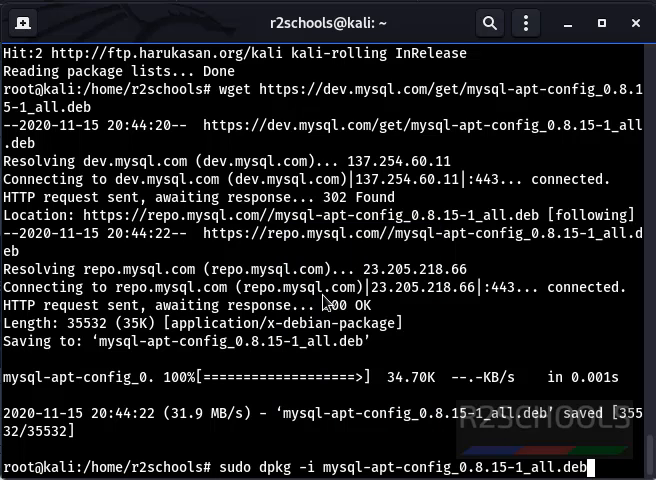
Step: Install the config package using the ubuntu bionic repository with mysql-8.0 server
key(Return)
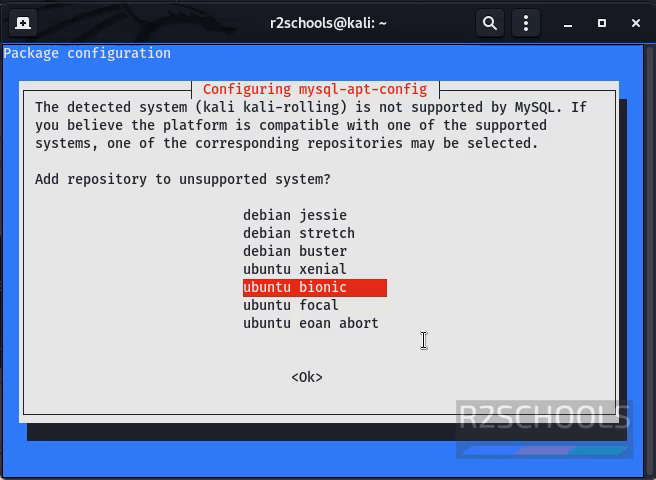
mouse_move(368, 375)
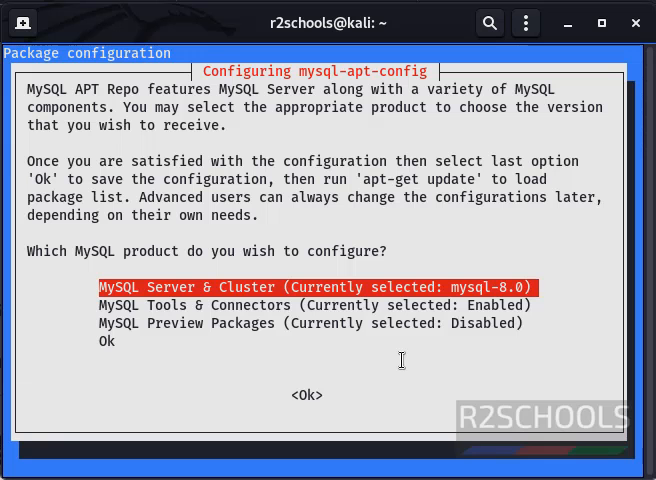
key(Down)
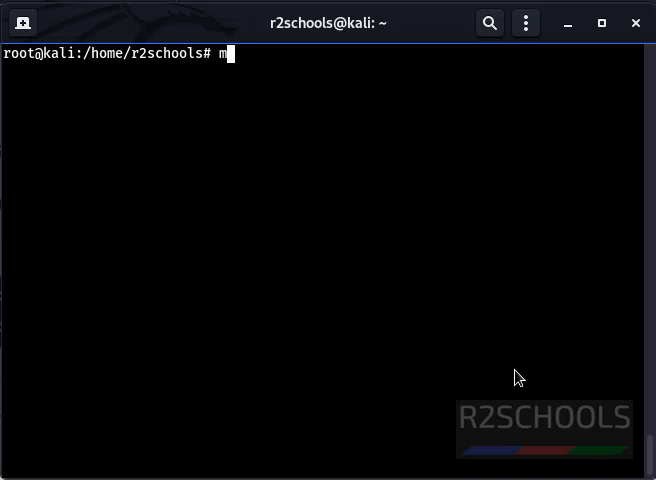
Step: Run sudo apt-get install mysql-community-server and confirm the package changes with Y
text(sudo)
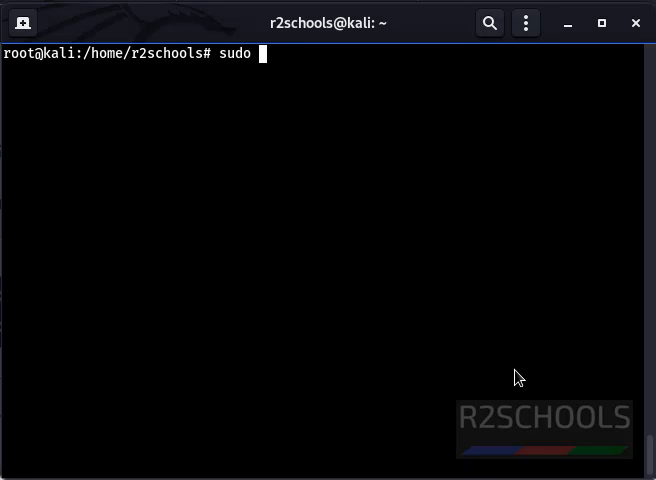
text(apt-get ins)
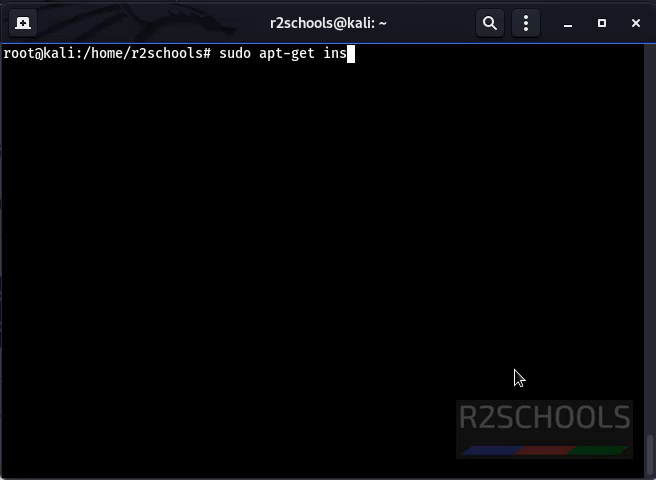
text(tall mysql-)
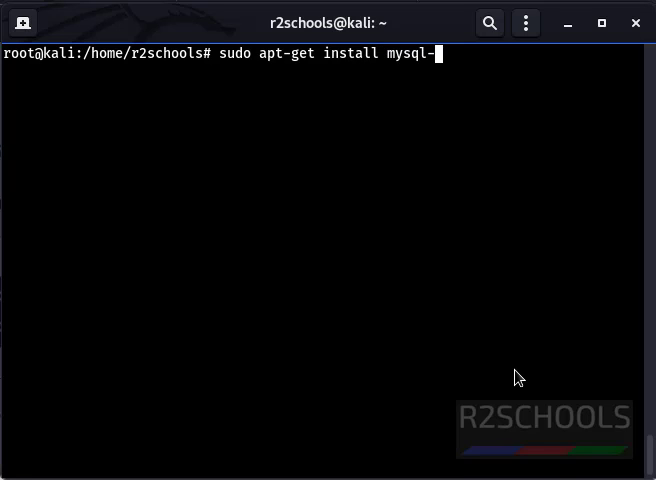
text(c)
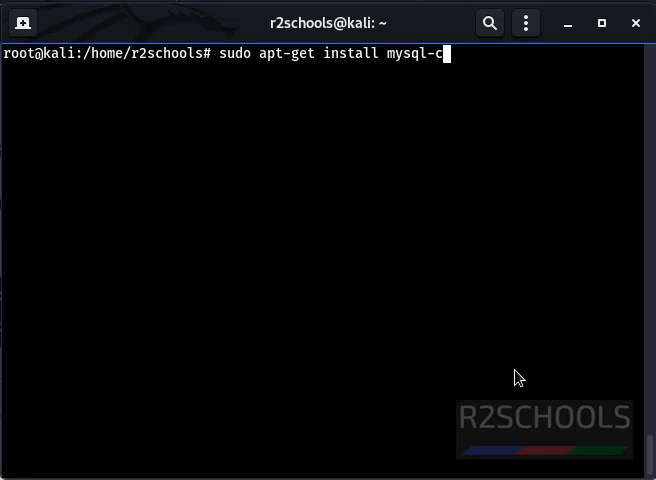
text(ommunity)
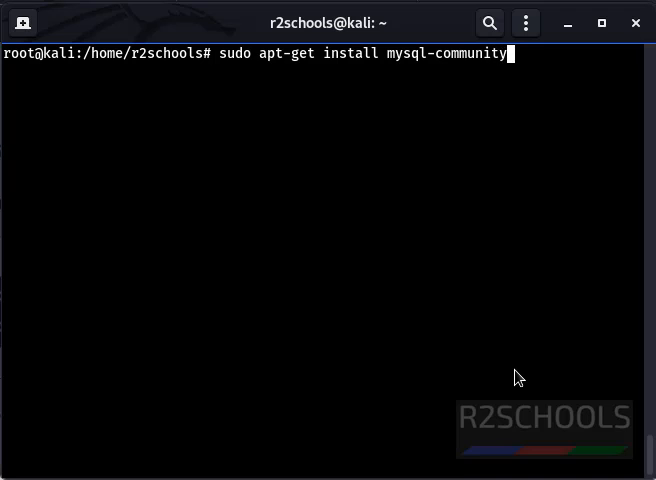
key(Return)
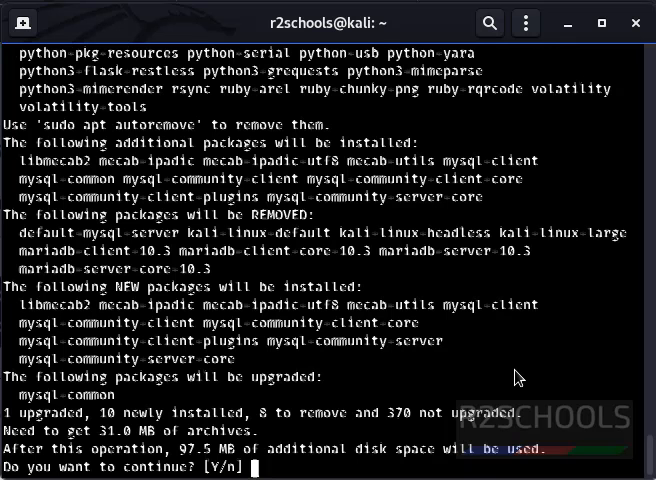
text(Y)
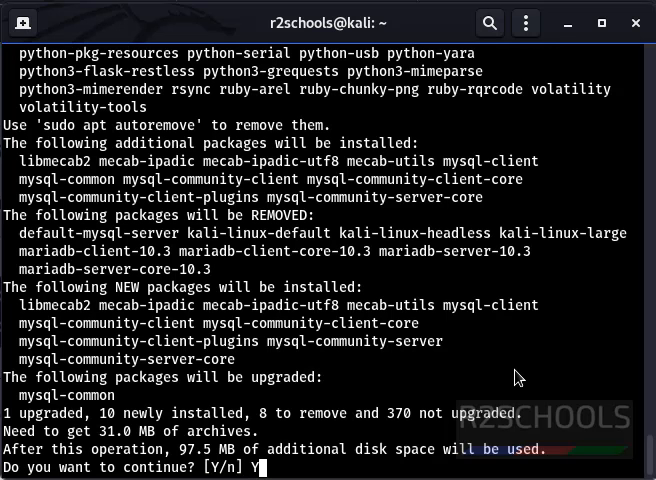
key(Return)
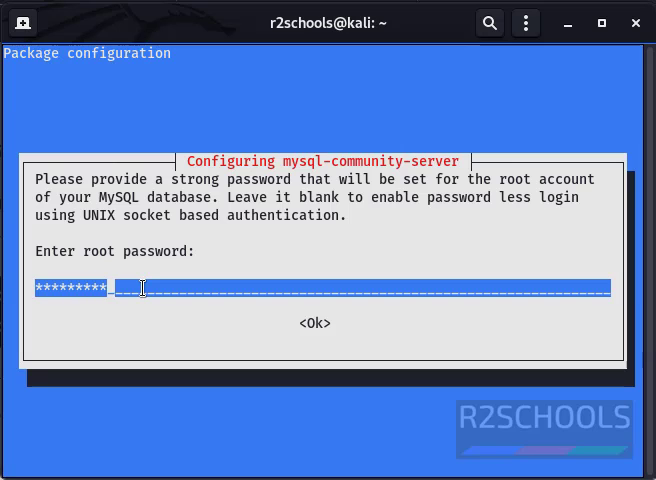
Step: Enter and confirm the root password, choosing Use Strong Password Encryption
key(Return)
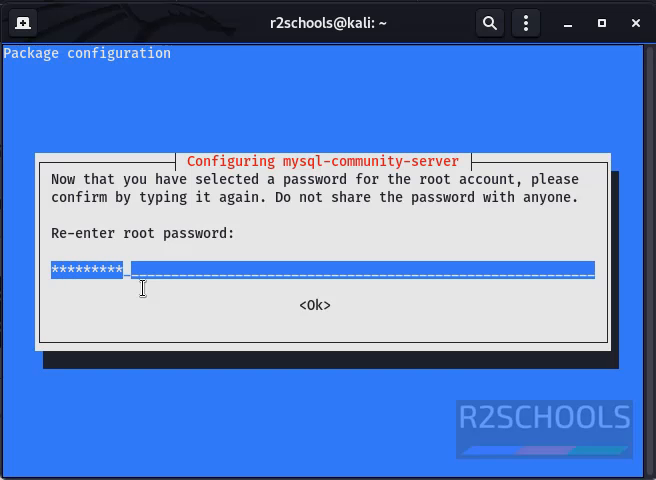
mouse_move(357, 316)
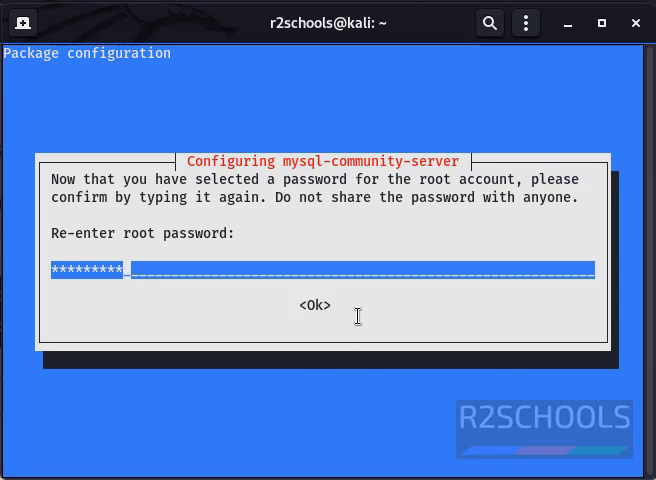
click(315, 305)
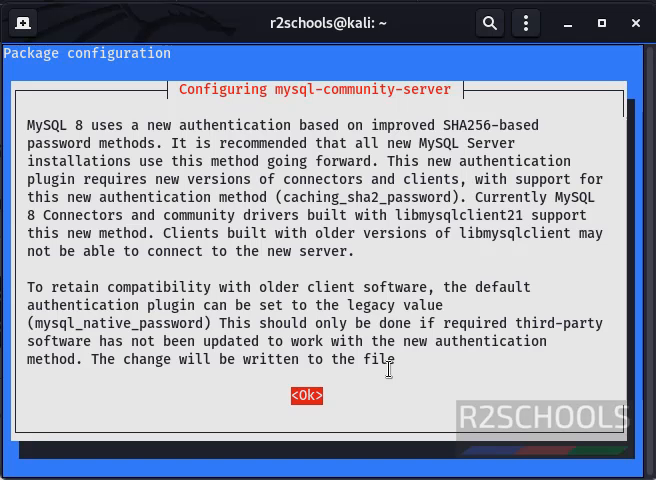
click(306, 395)
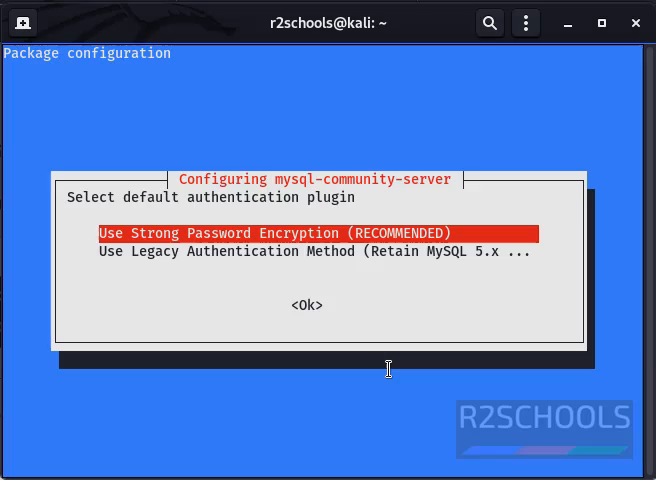
mouse_move(449, 287)
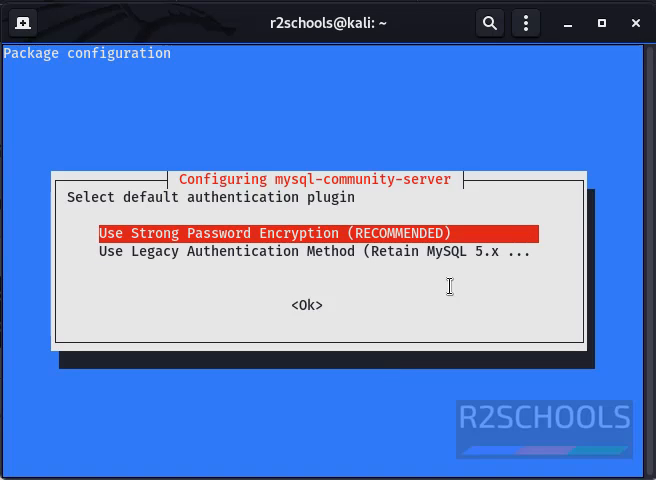
key(Tab)
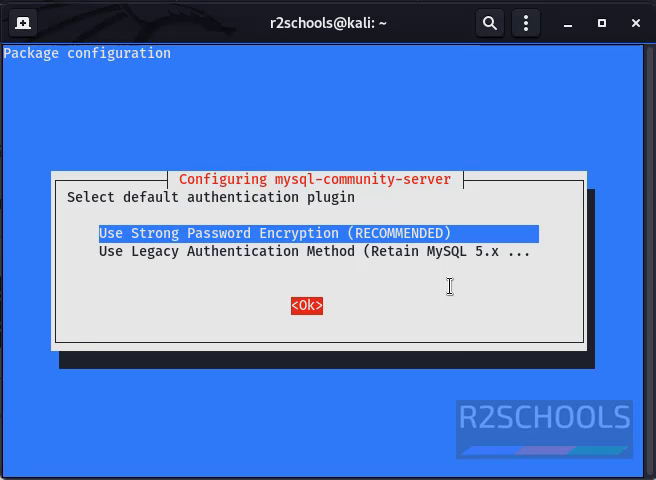
click(306, 306)
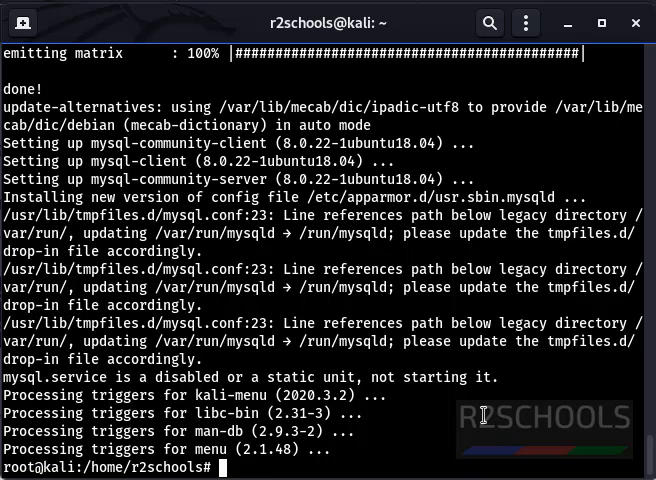
Step: Check that mysql --version reports 8.0.22, then run service mysql status
text(clear)
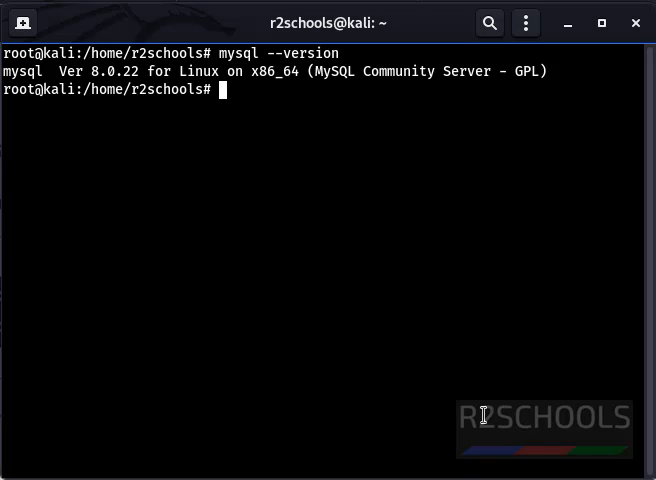
text(mysql)
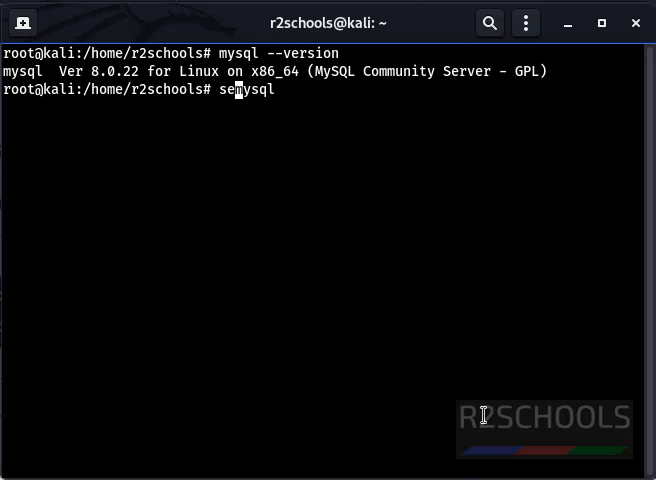
text(rvice)
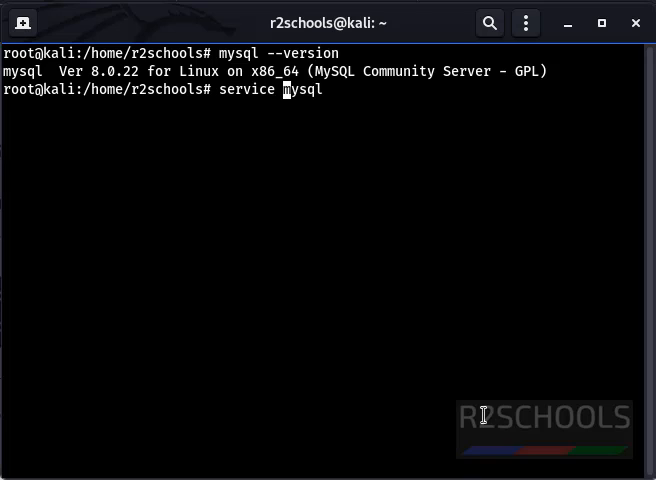
text(status)
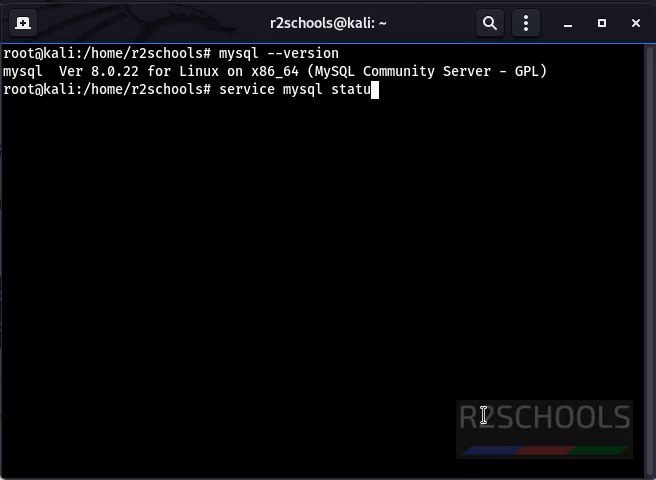
key(Return)
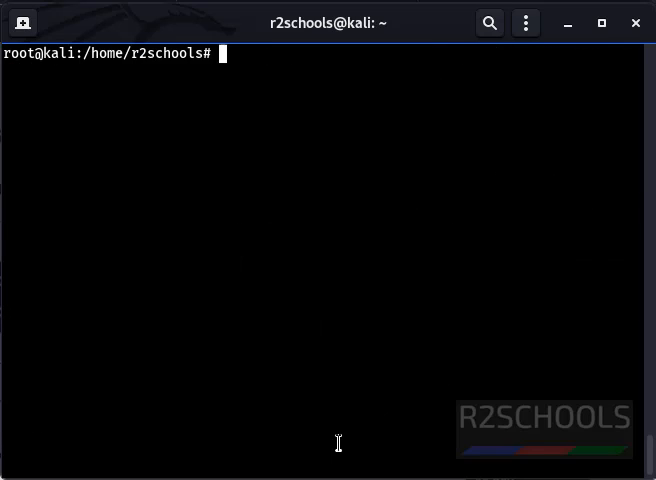
Step: Enable and start mysql.service, then verify its status shows active (running)
text(systemcc)
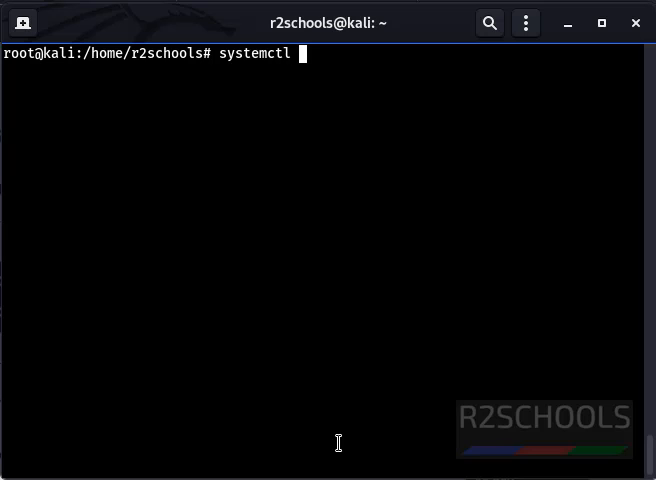
text(enable)
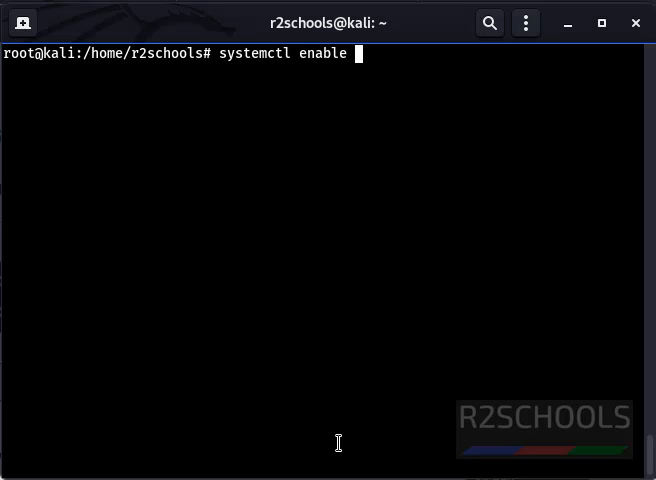
text(mysql.s)
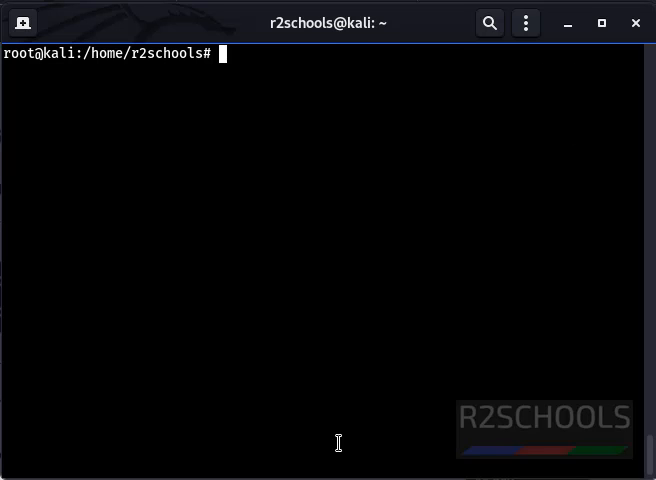
text(sys)
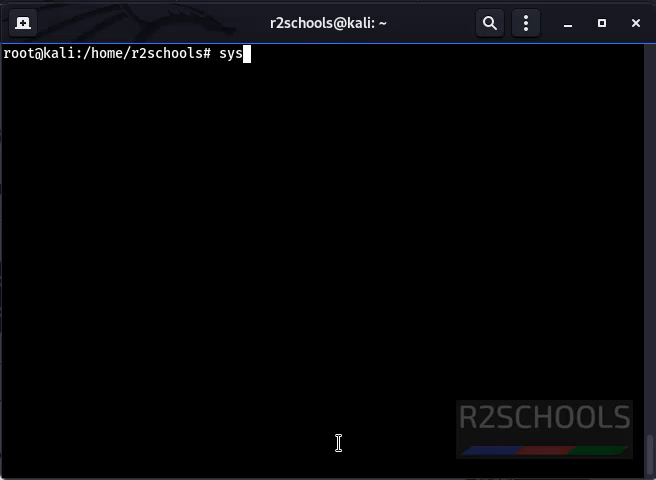
text(temc)
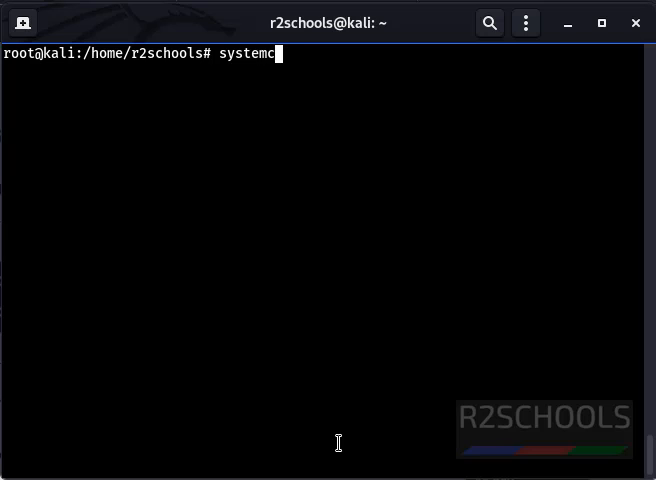
text(tl star)
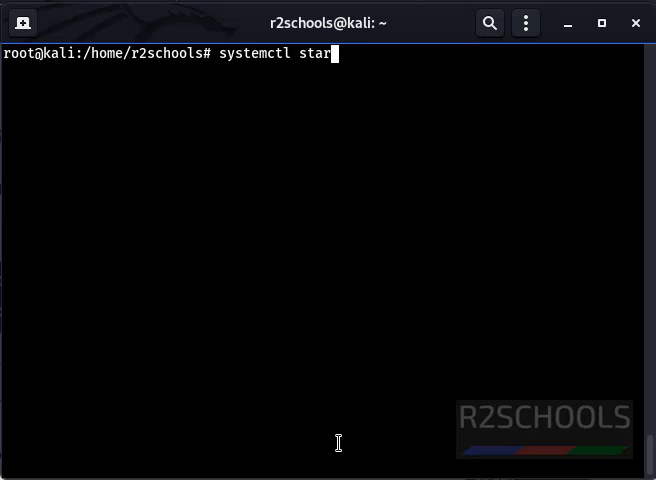
text(t)
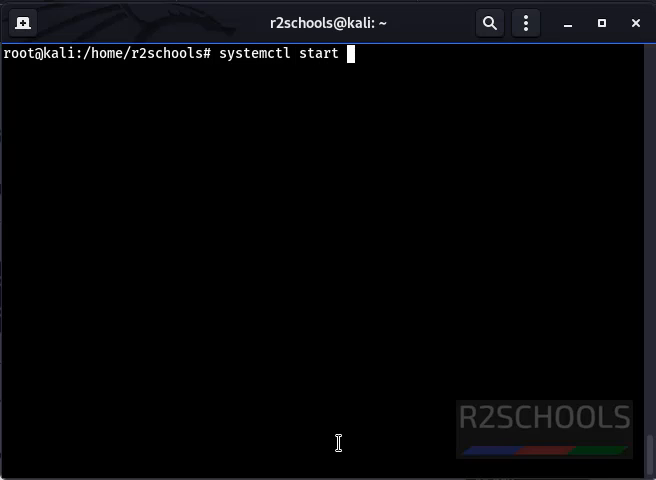
text(mysql.service)
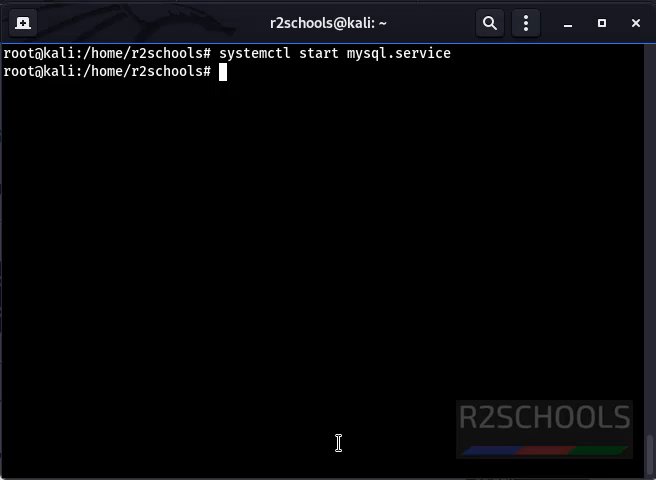
text(systemctl status mysql.service)
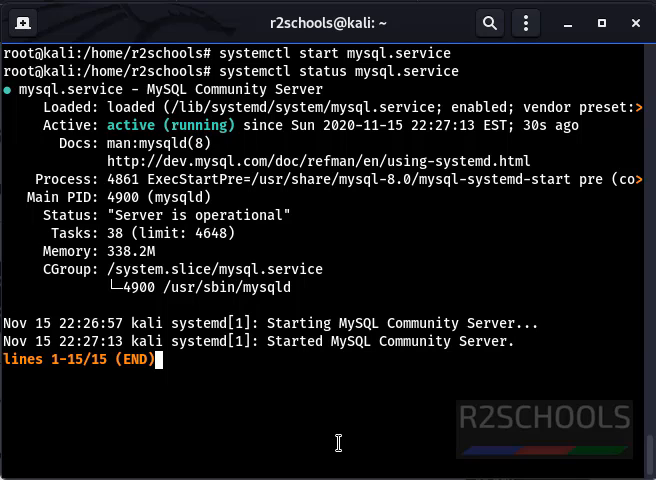
key(q)
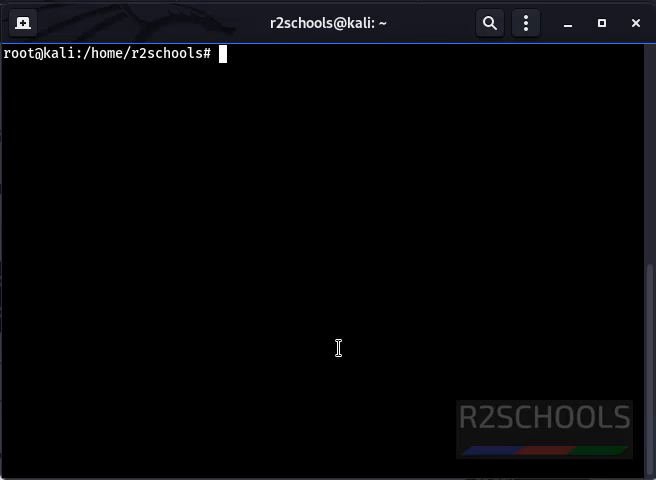
Step: Log in with mysql -u root -p and the root password, starting a show databases query
text(mysql -u)
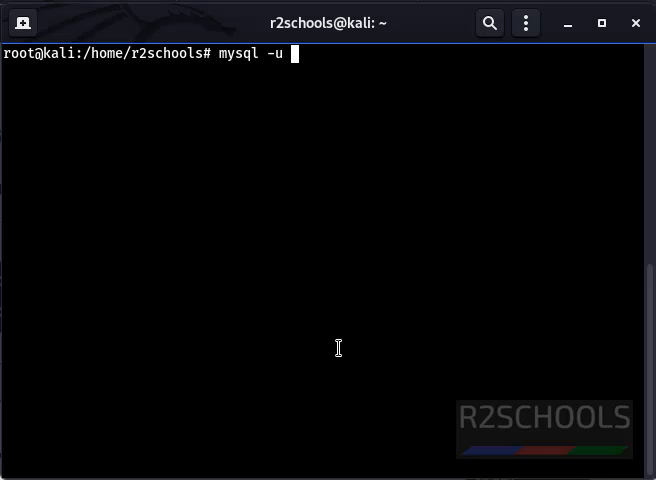
text(root -)
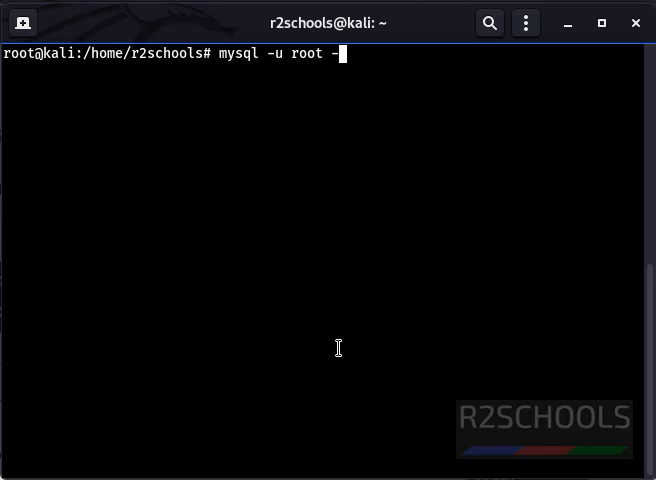
text(p)
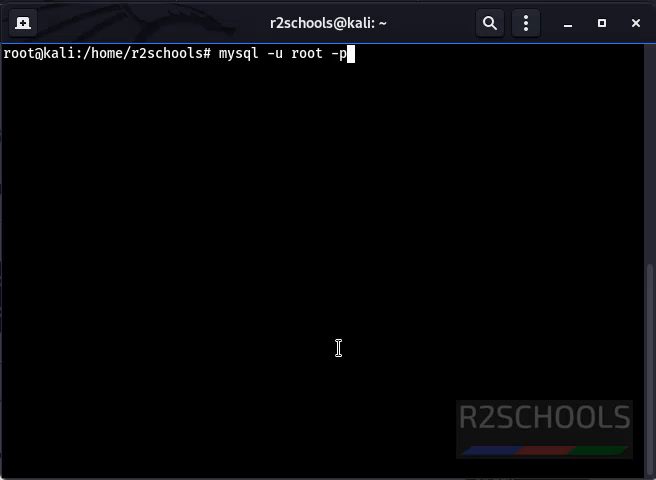
key(Return)
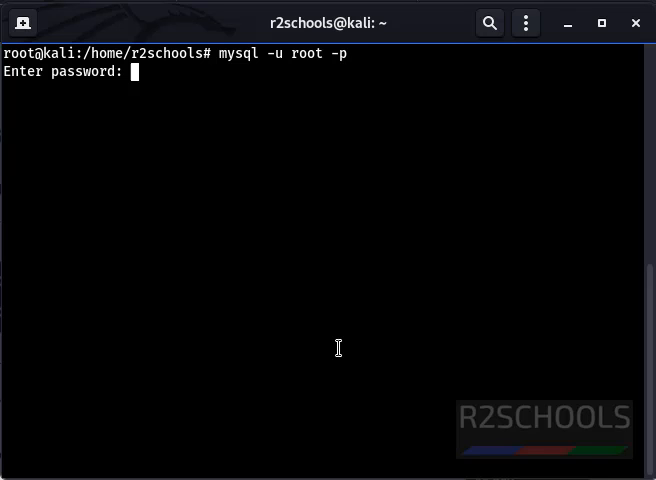
key(Return)
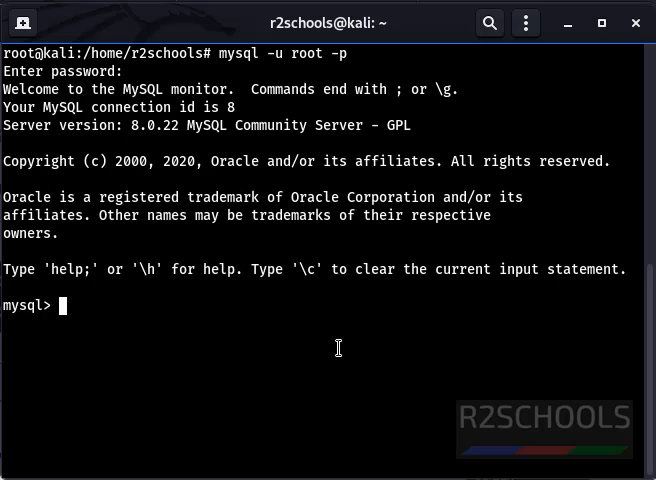
mouse_move(175, 118)
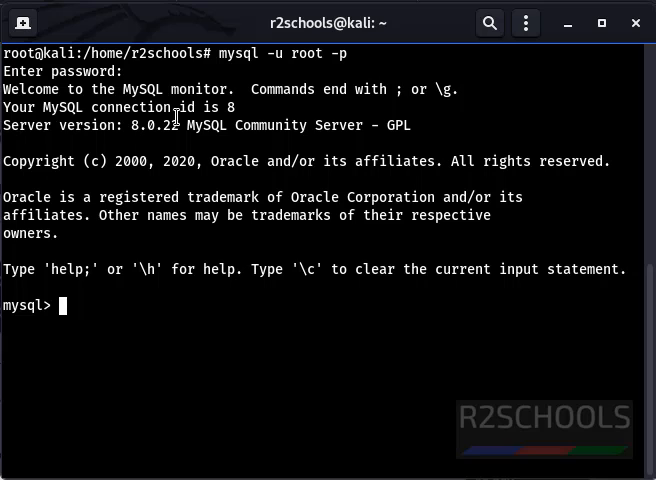
mouse_move(281, 353)
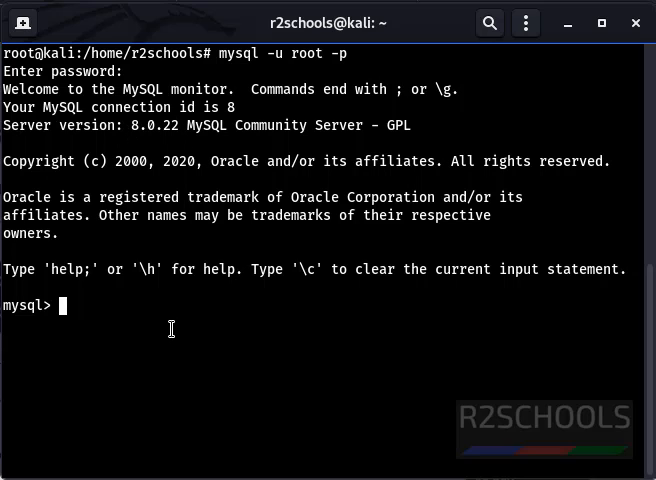
text(show d)
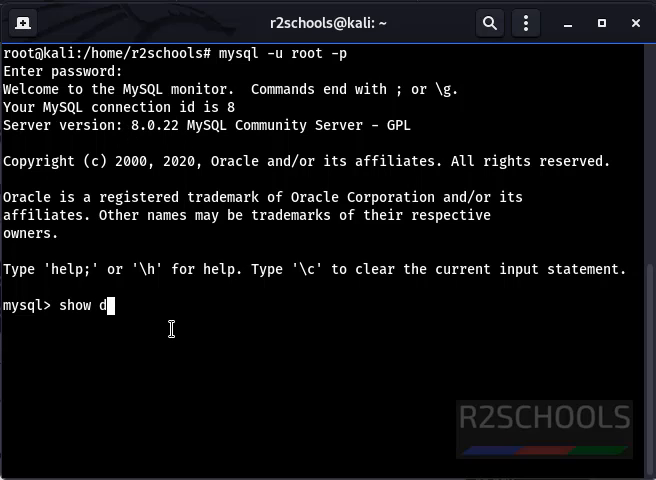